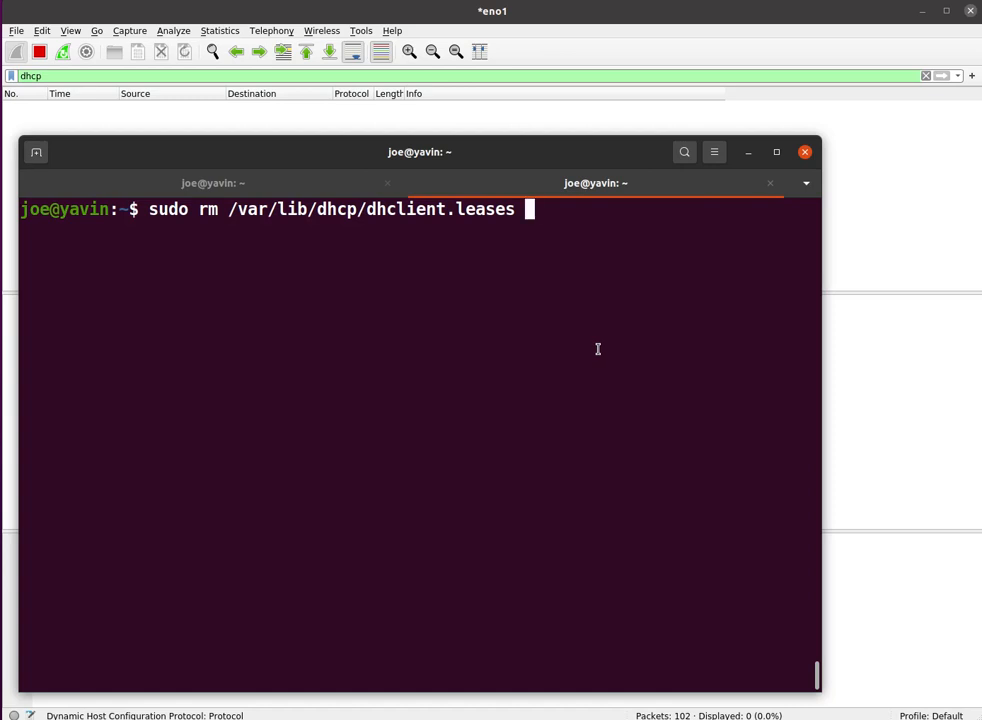
Delete /var/lib/dhcp/dhclient.leases and rerun sudo dhclient to request a new lease.
key("Return")
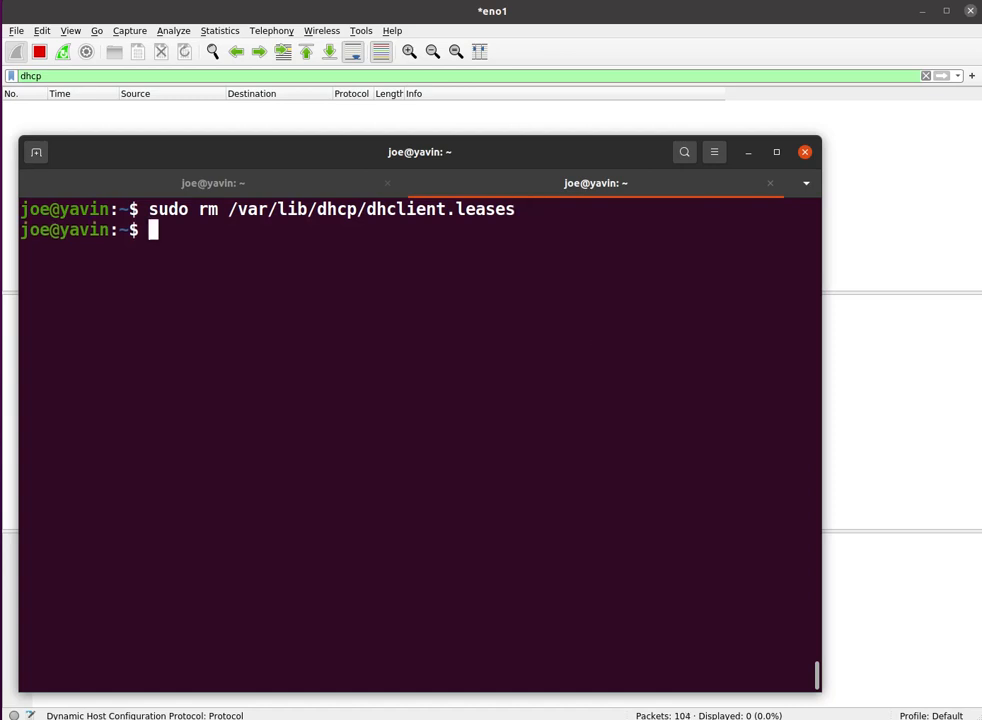
type("sudo dhclient")
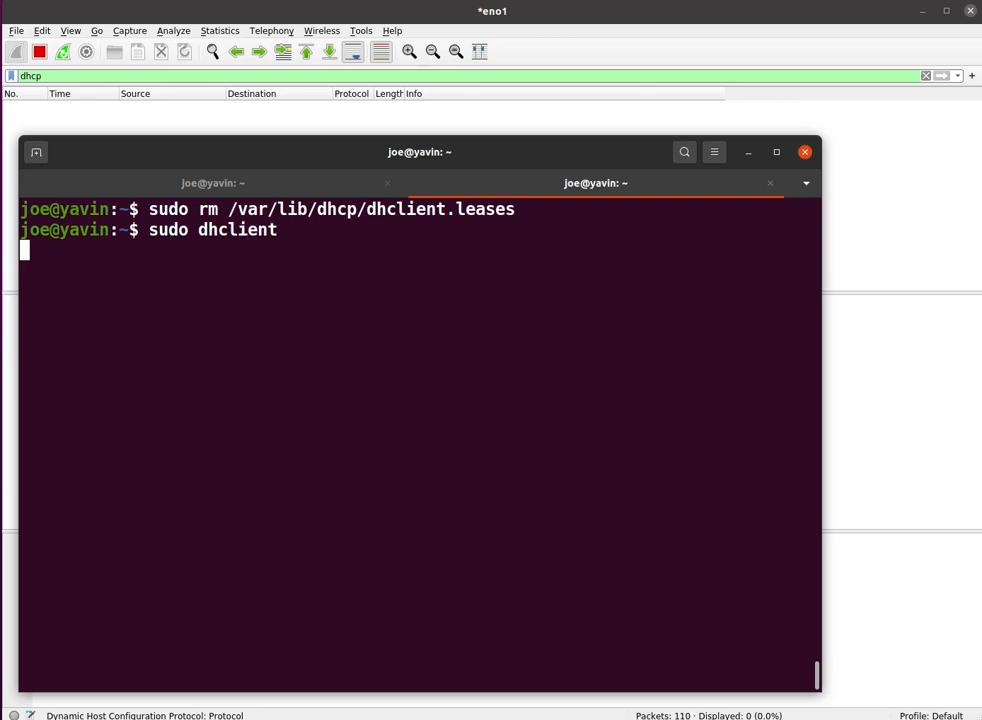
key("Return")
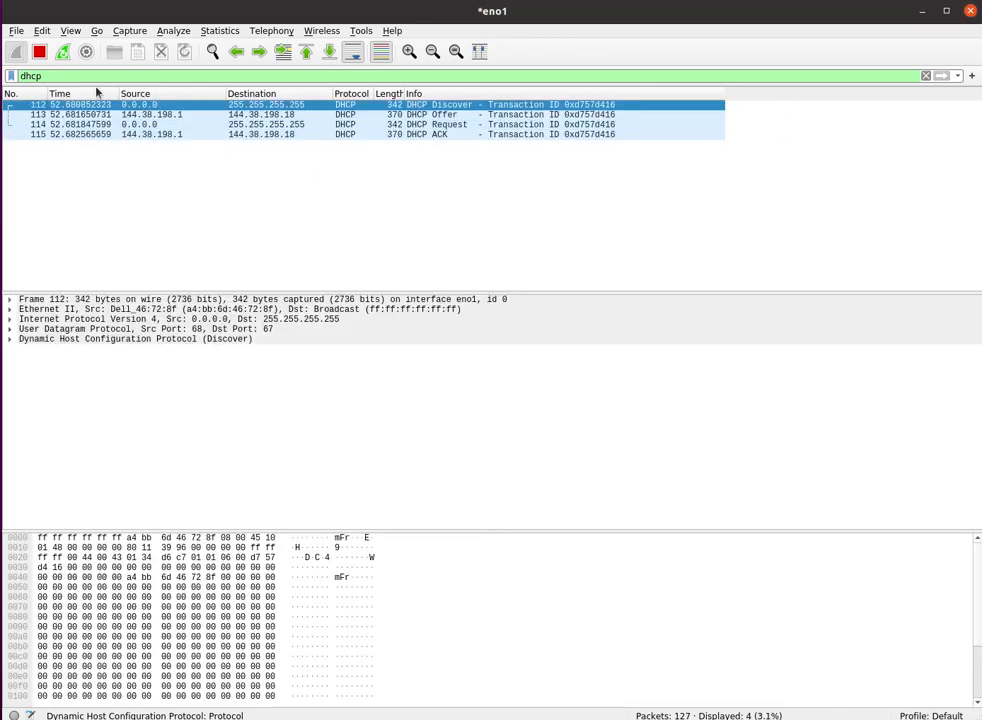
mouse_move(39, 51)
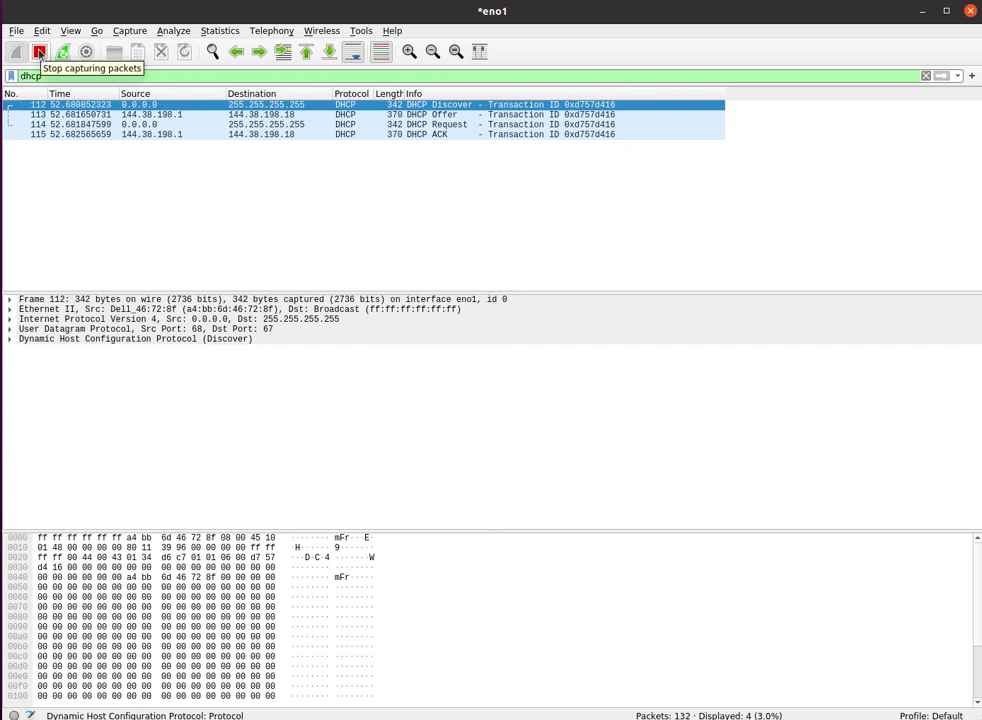
Stop the live capture, keeping the four dhcp-filtered exchange packets.
left_click(39, 51)
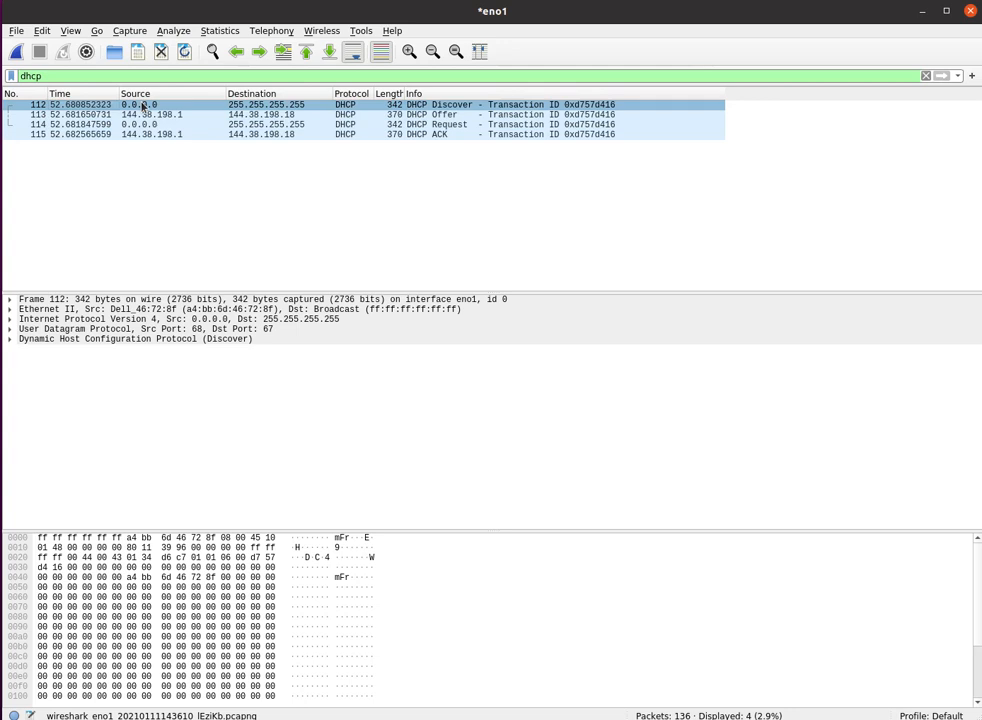
mouse_move(208, 111)
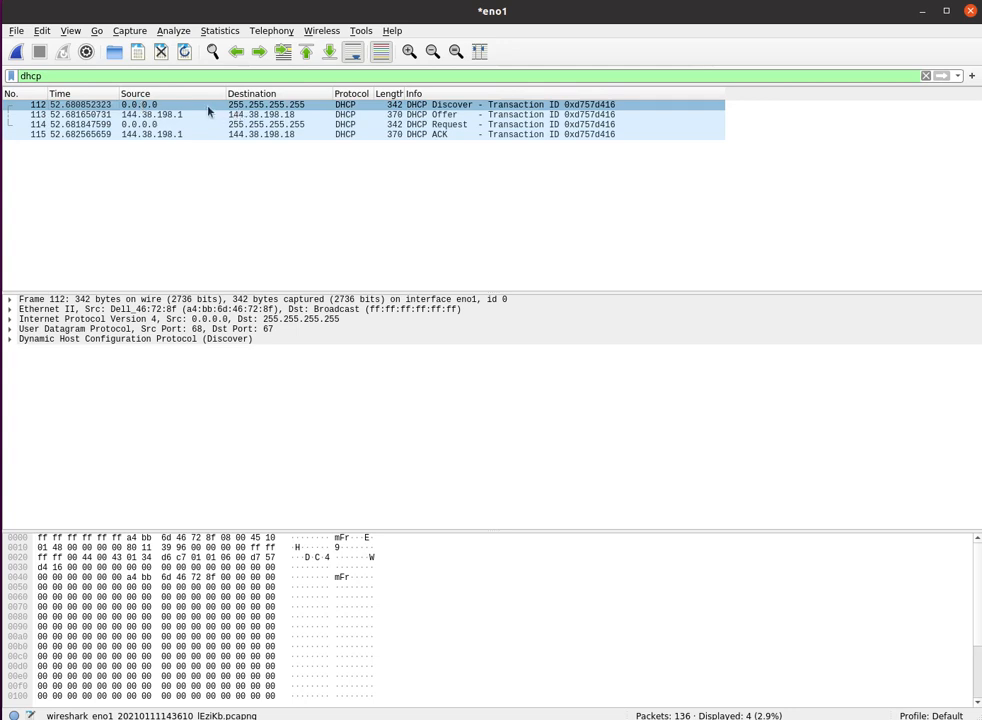
mouse_move(303, 106)
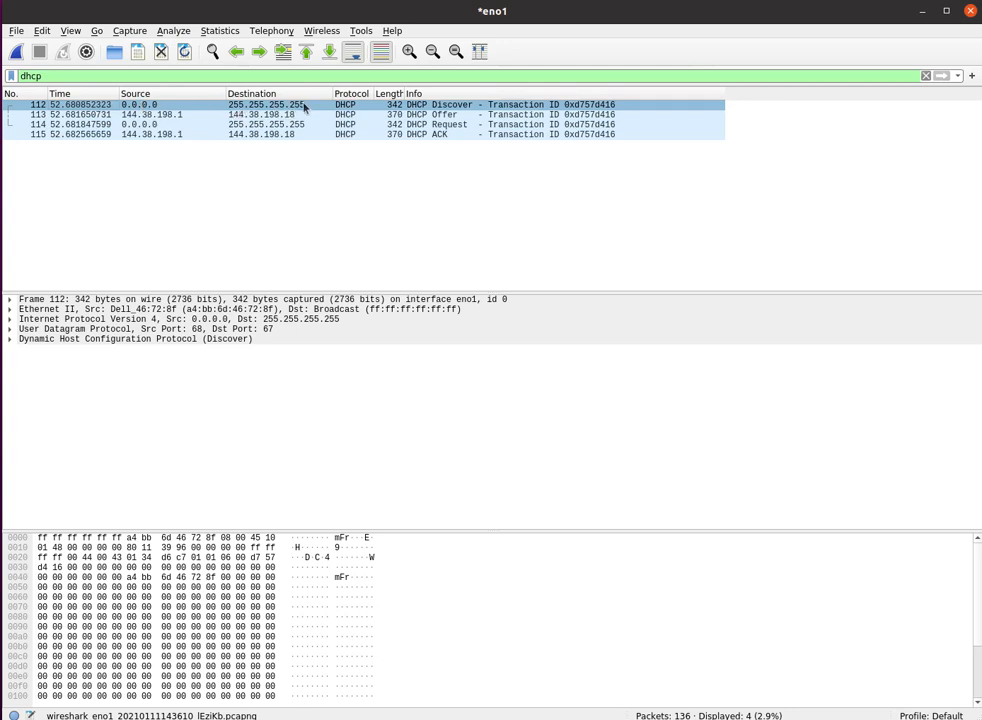
Select the Discover packet and expand its Option 55 Parameter Request List items.
left_click(10, 338)
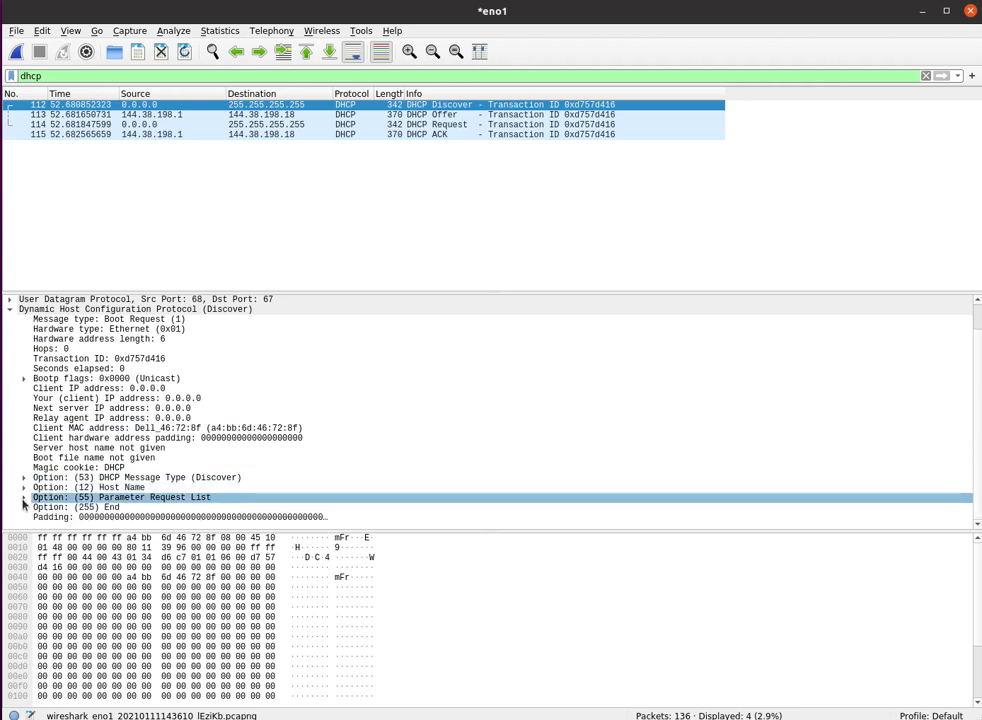
left_click(24, 497)
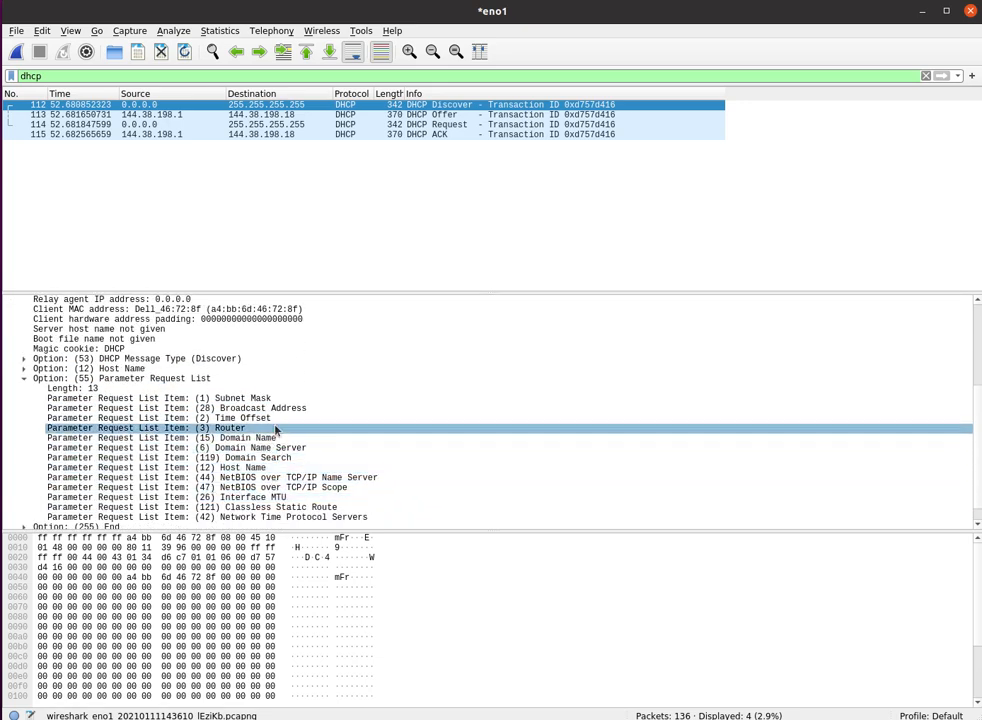
left_click(120, 378)
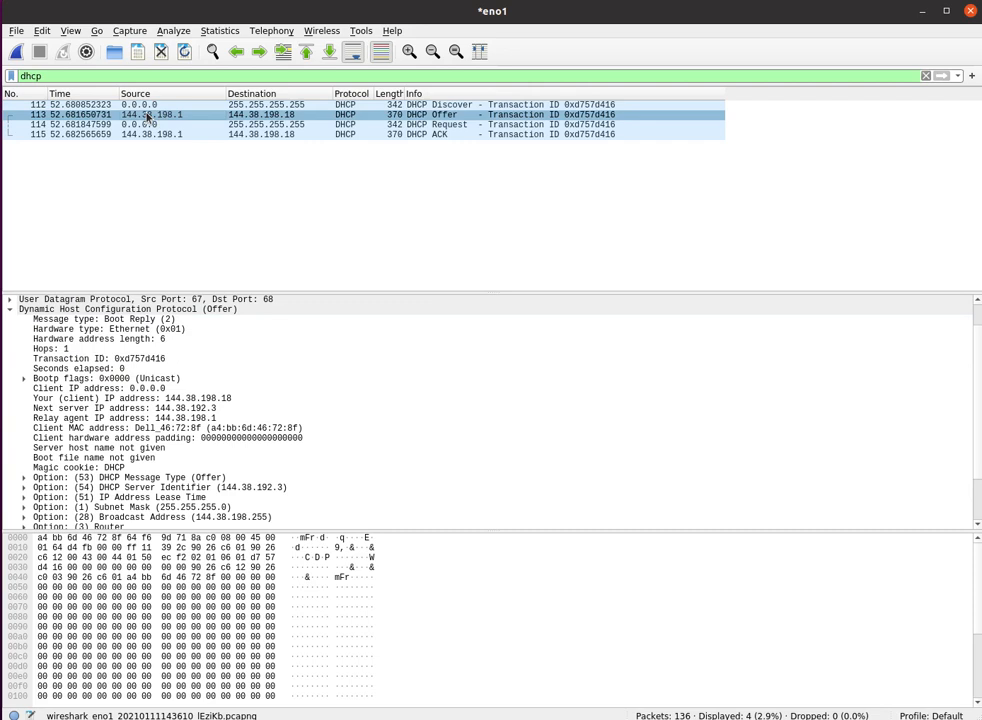
mouse_move(455, 115)
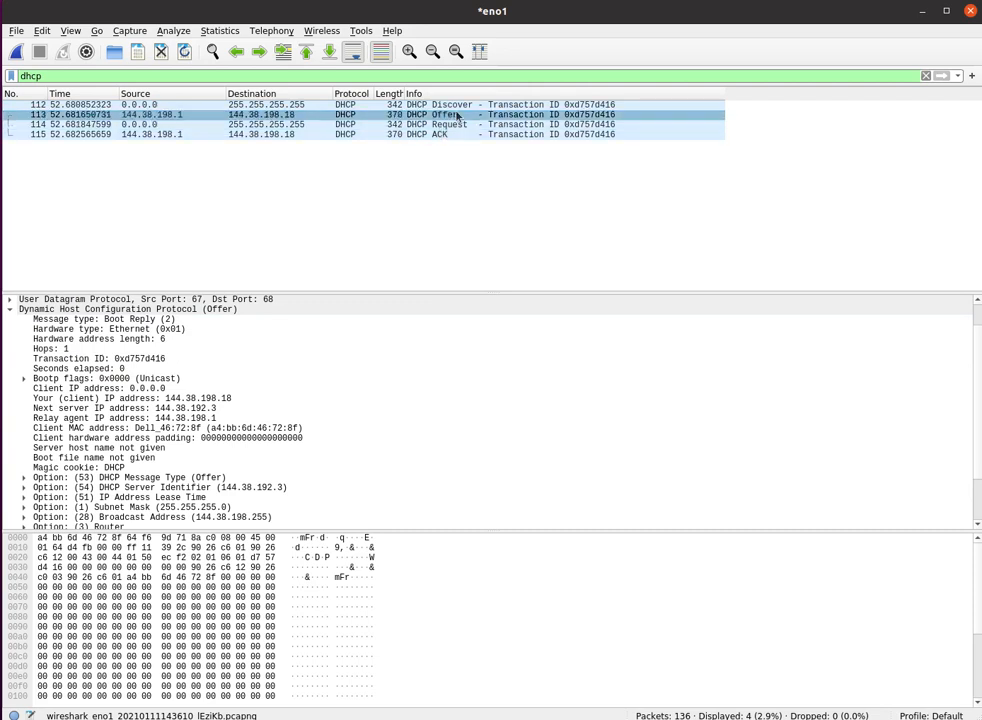
Select the Offer packet and inspect its Your (client) IP and Next server IP fields.
left_click(52, 348)
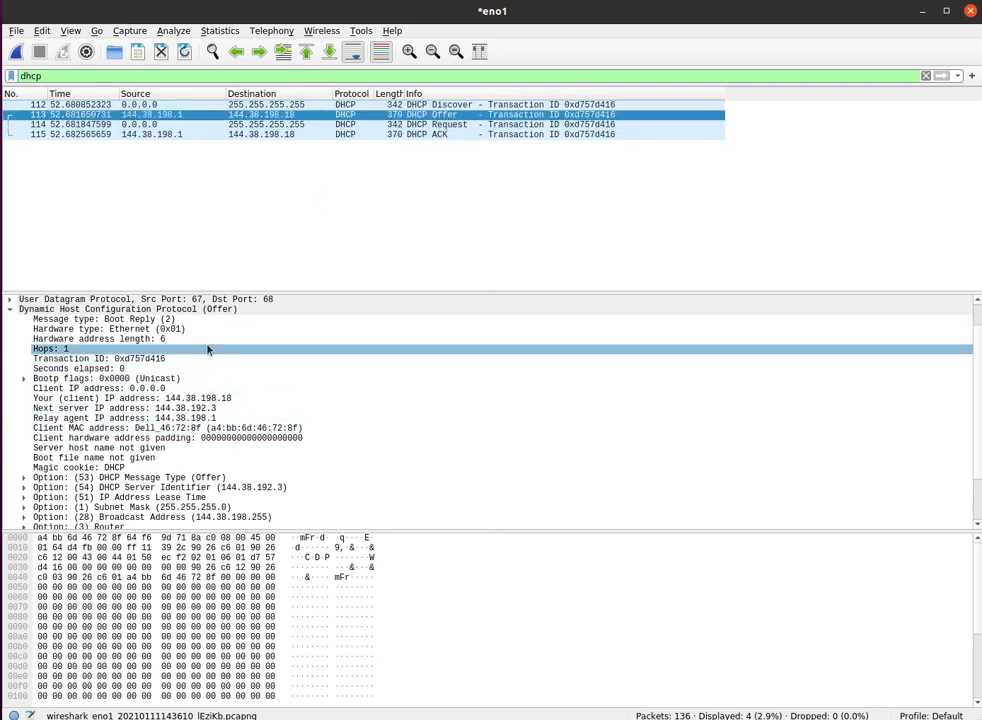
left_click(130, 398)
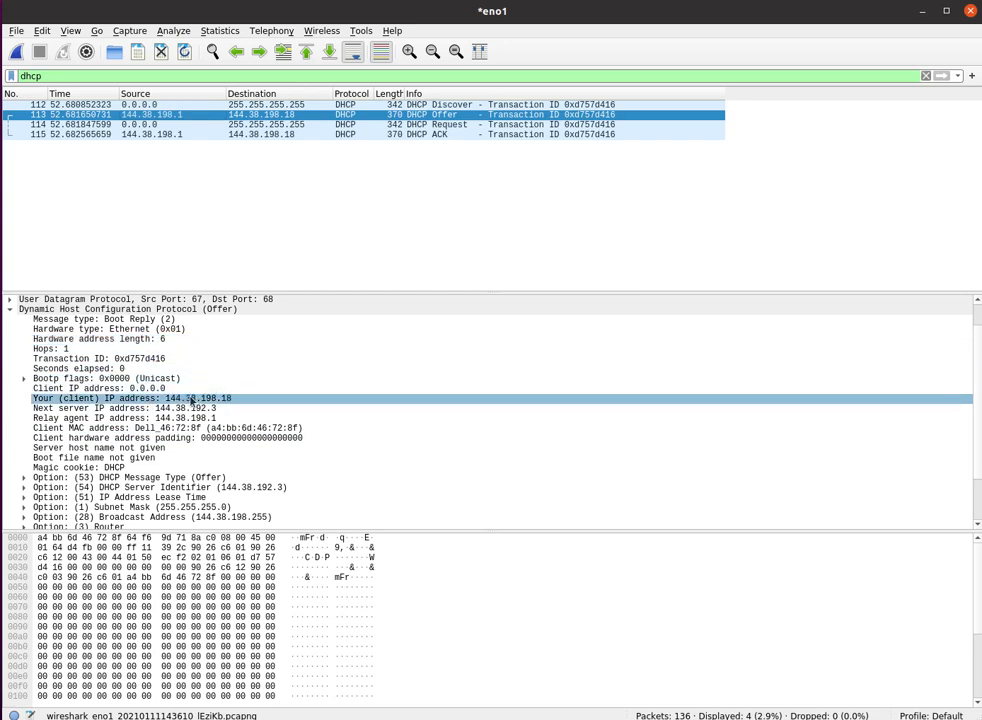
left_click(130, 398)
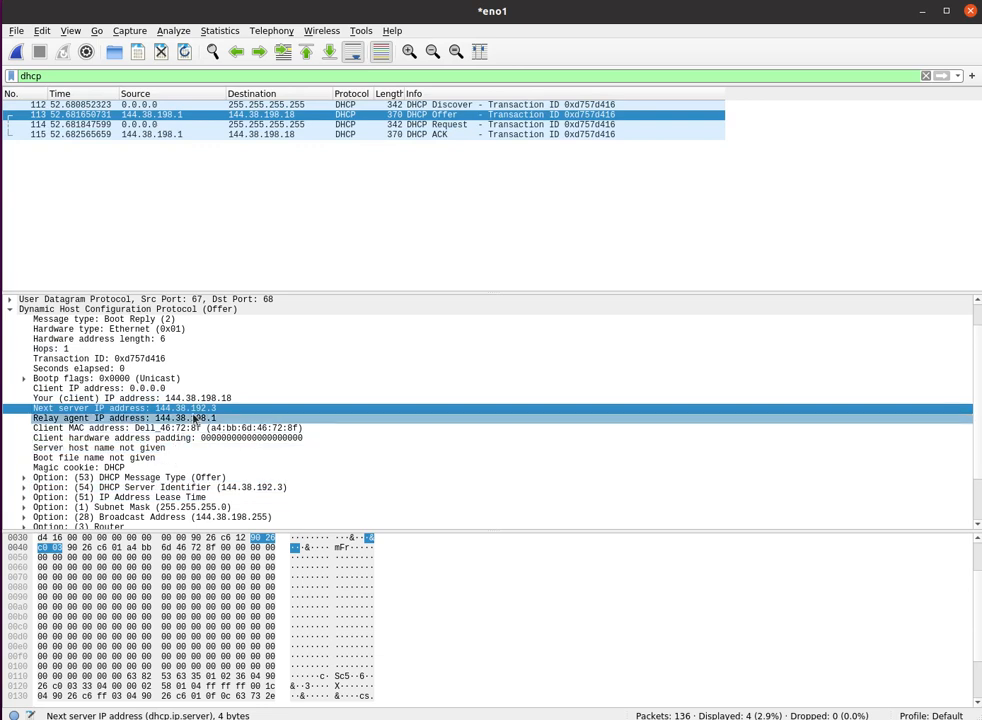
left_click(127, 408)
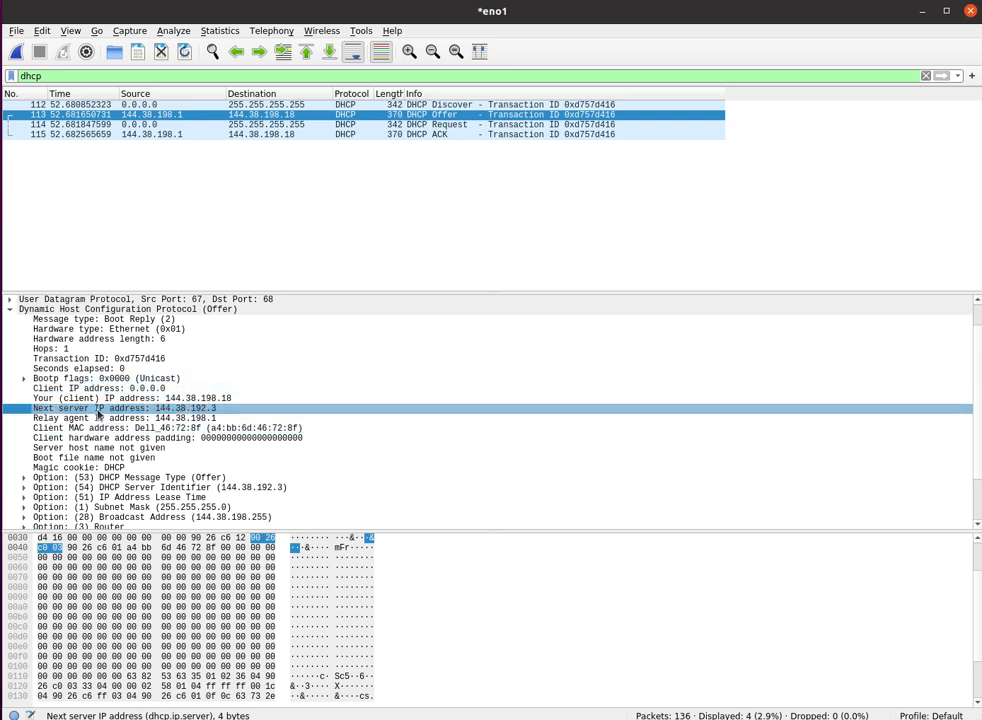
left_click(98, 447)
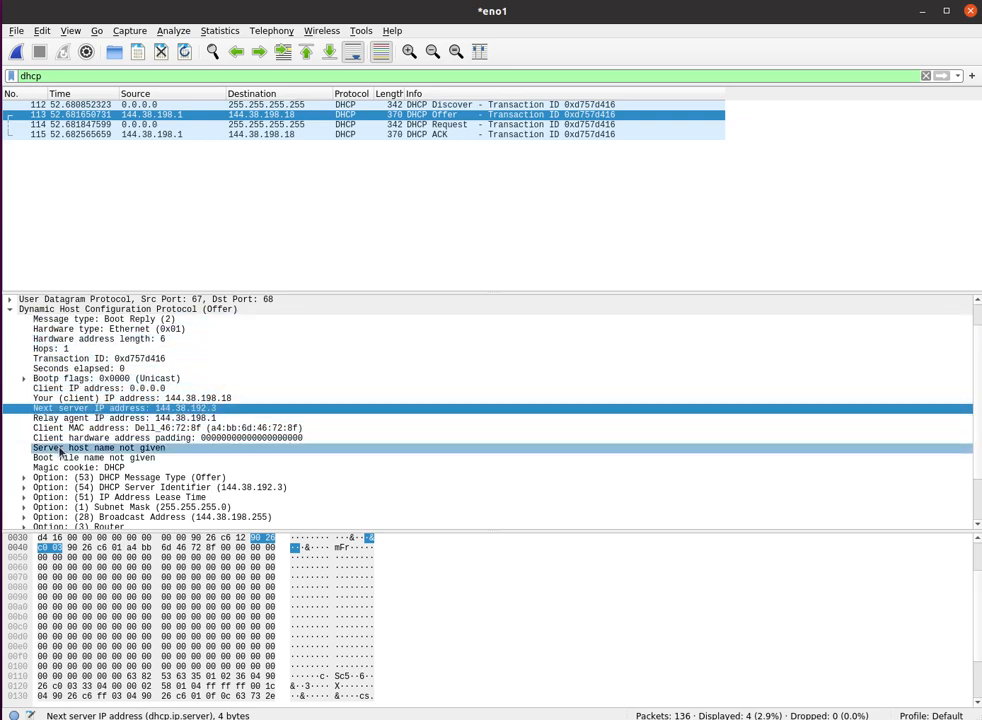
scroll("down", 3)
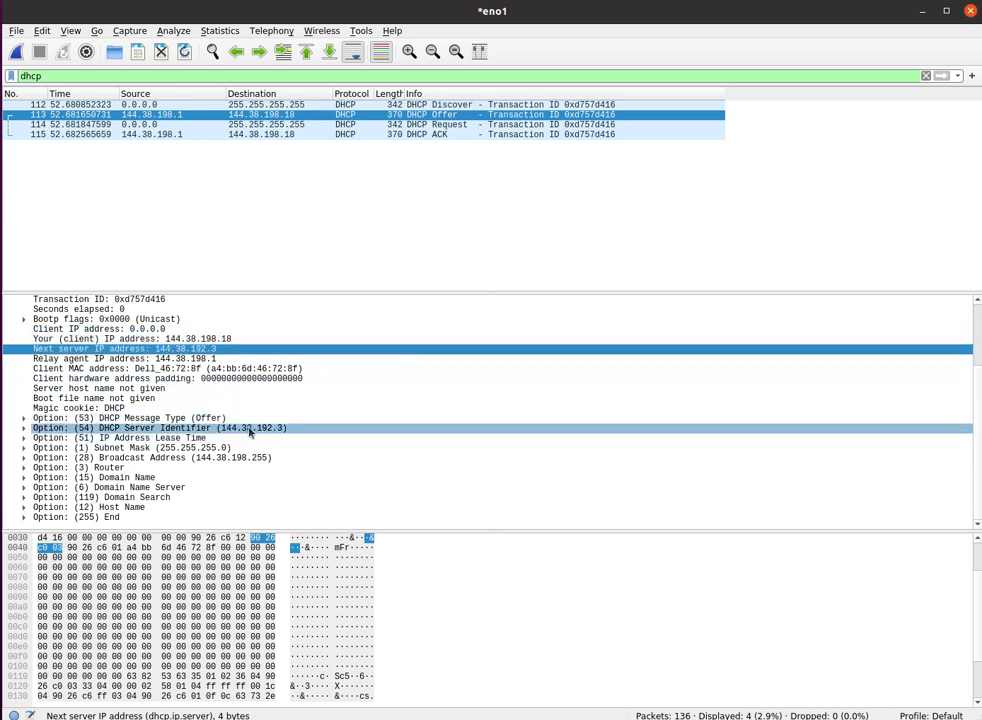
Inspect the Offer's Server Identifier, IP Address Lease Time and Subnet Mask options.
left_click(120, 438)
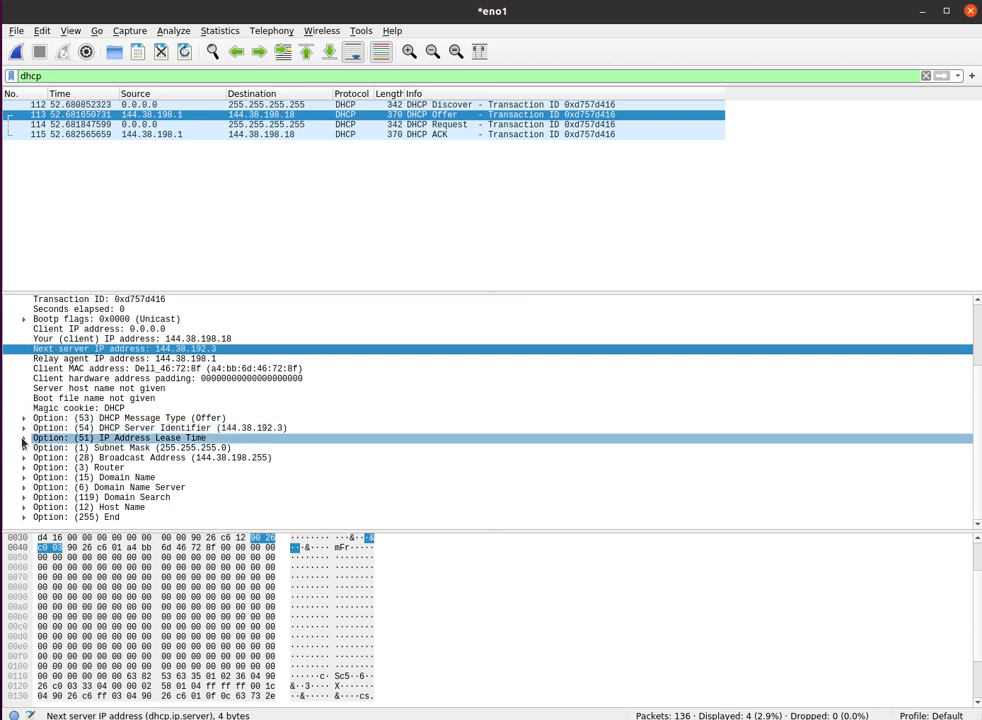
left_click(130, 447)
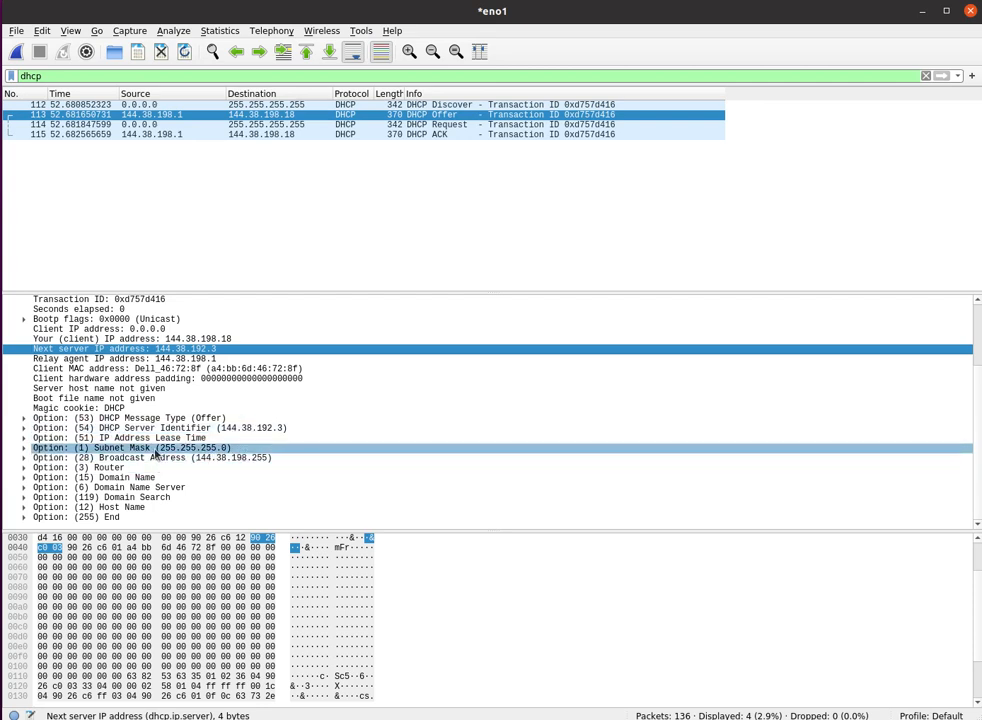
left_click(24, 477)
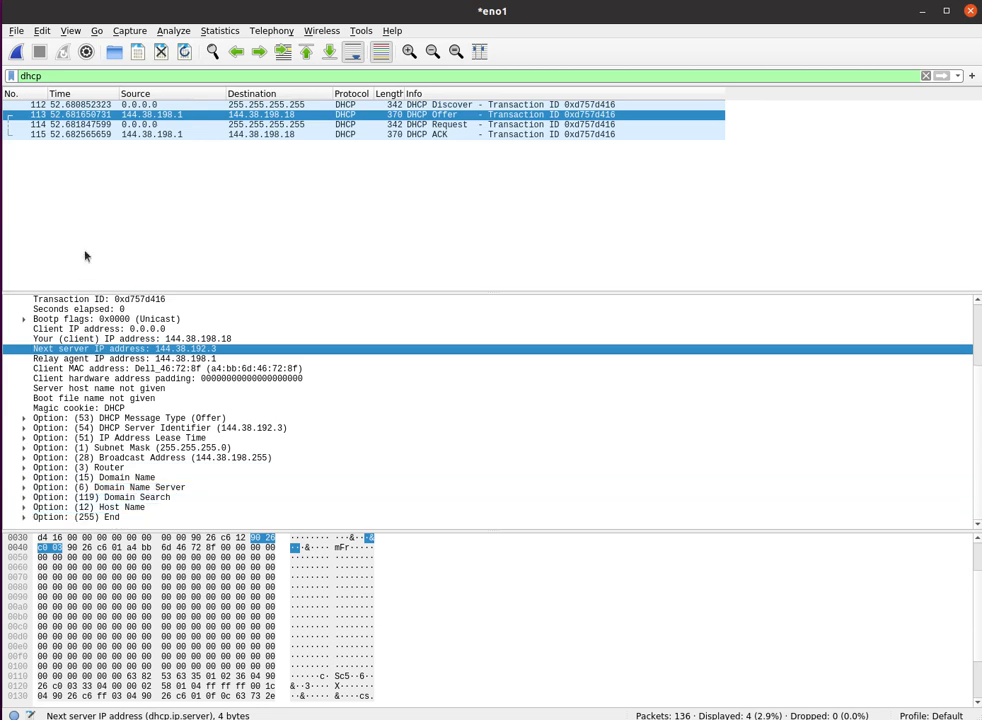
Select the DHCP Request packet 114 to show its requested IP and server identifier.
left_click(300, 124)
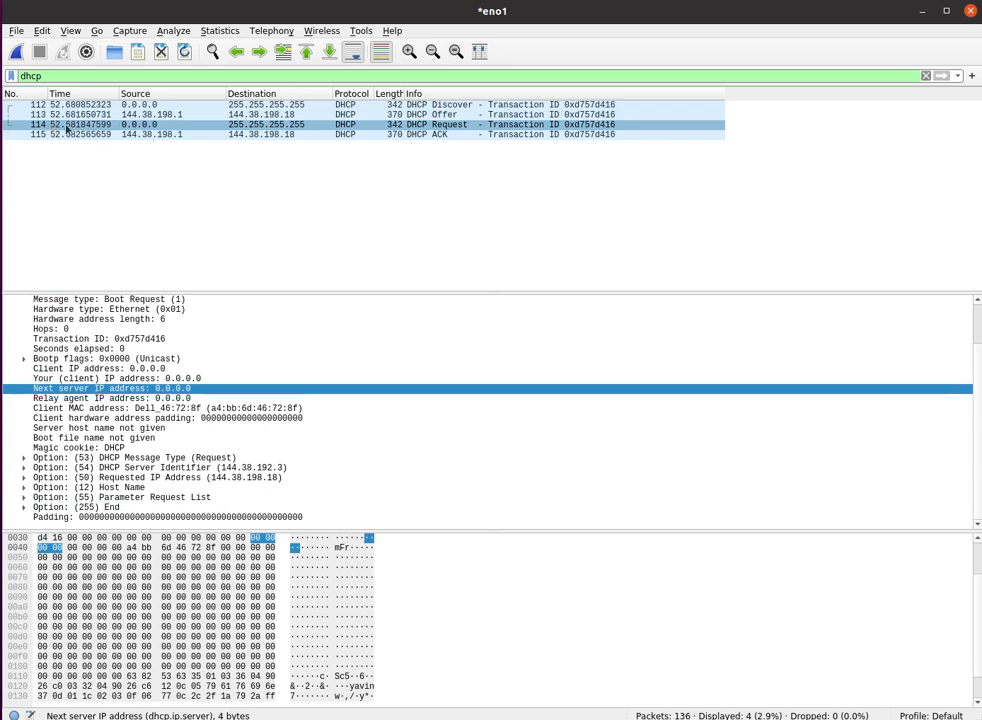
left_click(250, 124)
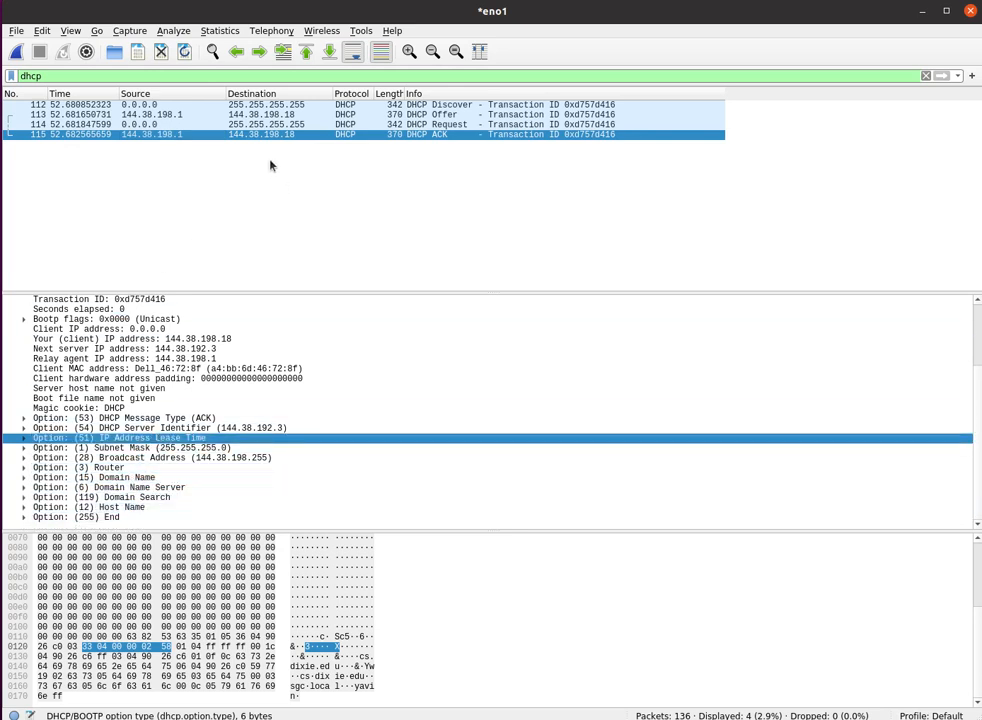
mouse_move(210, 148)
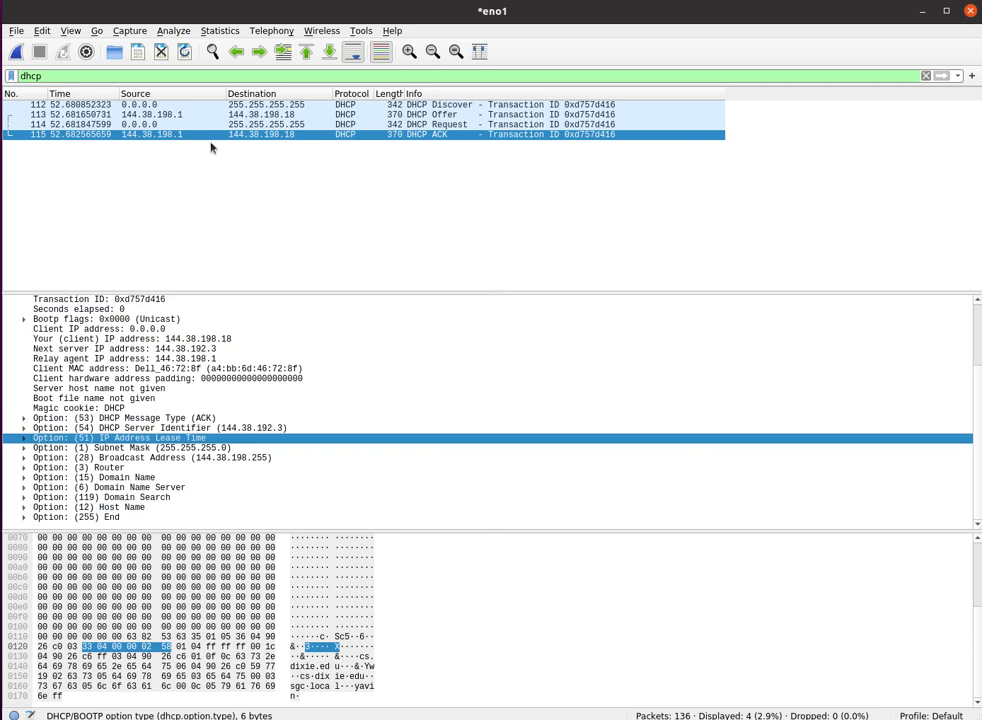